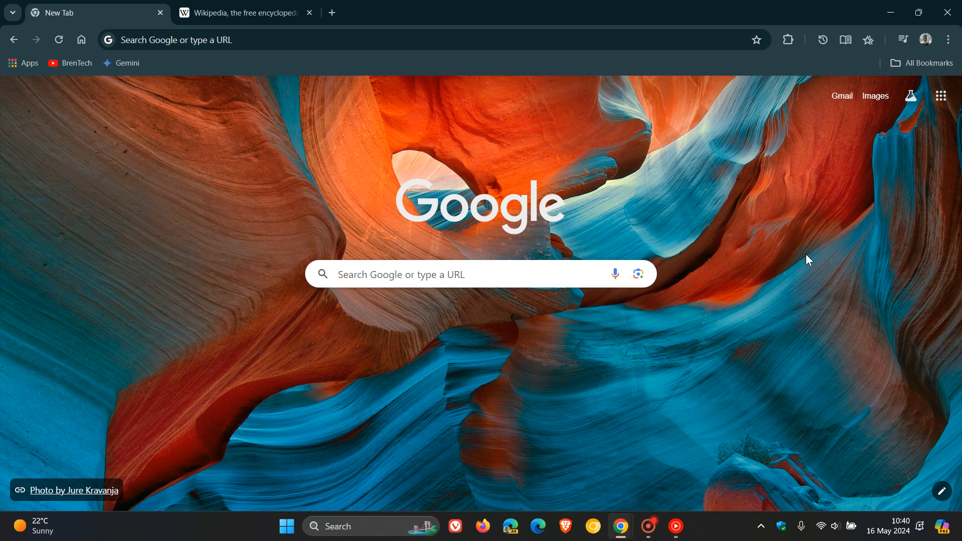
pyautogui.moveTo(376, 355)
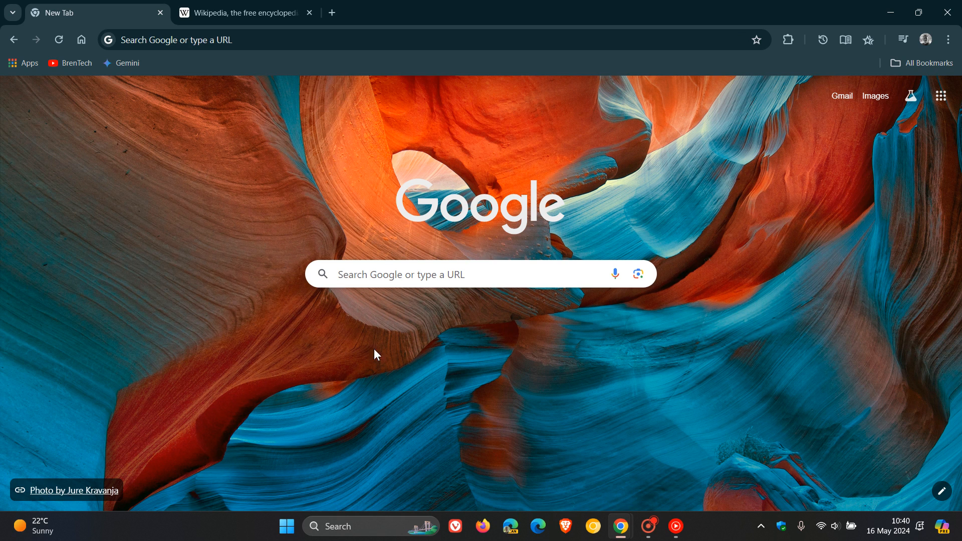
pyautogui.moveTo(780, 268)
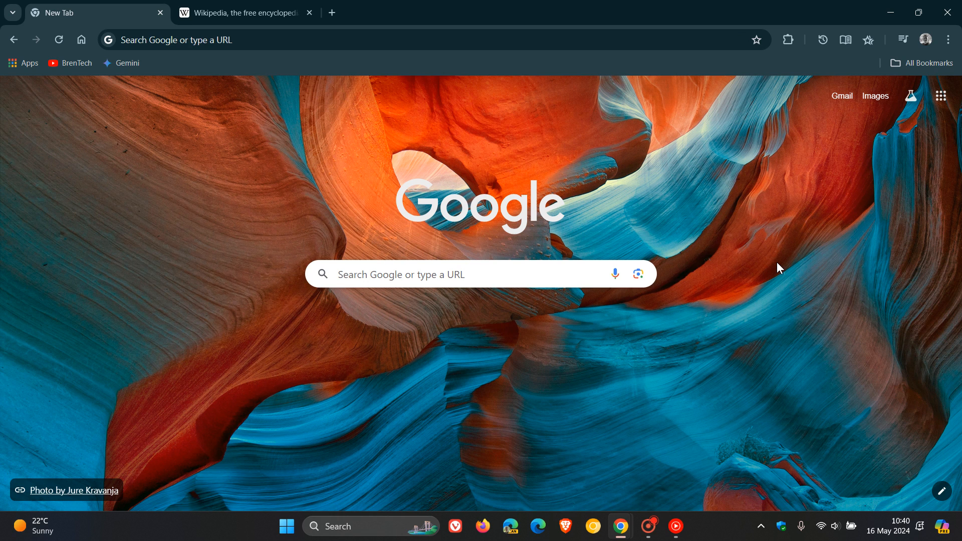
pyautogui.moveTo(896, 537)
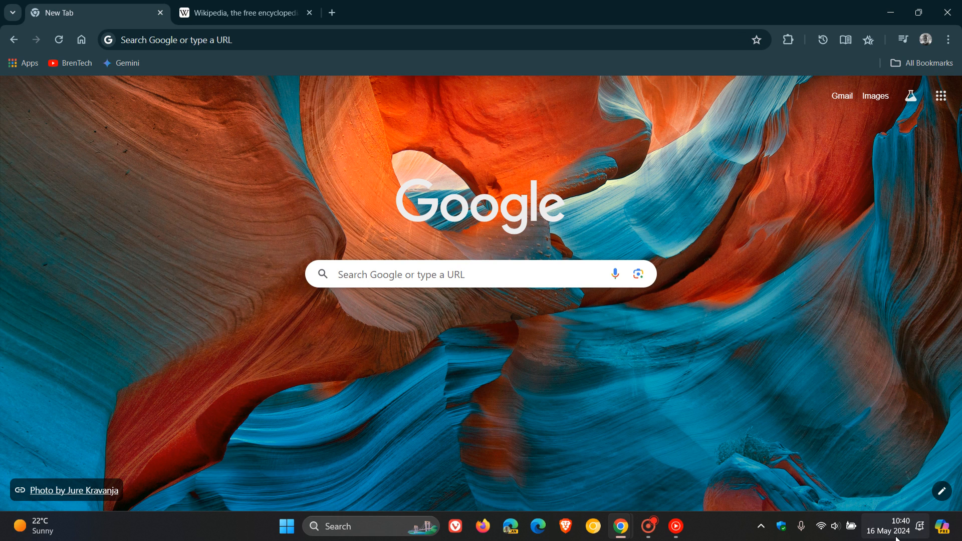
pyautogui.moveTo(795, 278)
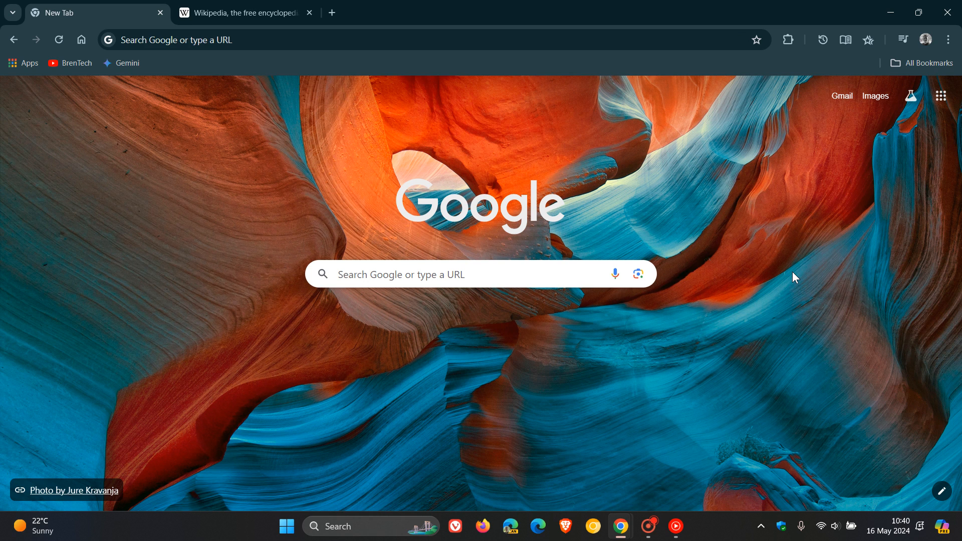
pyautogui.moveTo(858, 252)
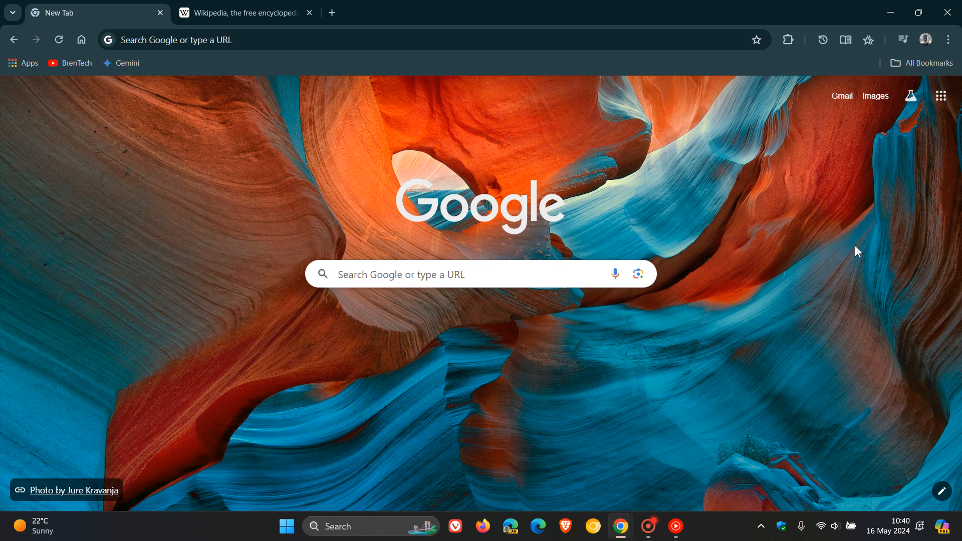
# Open About Google Chrome from the menu and select the 125.0.6422.61 build number
pyautogui.click(948, 39)
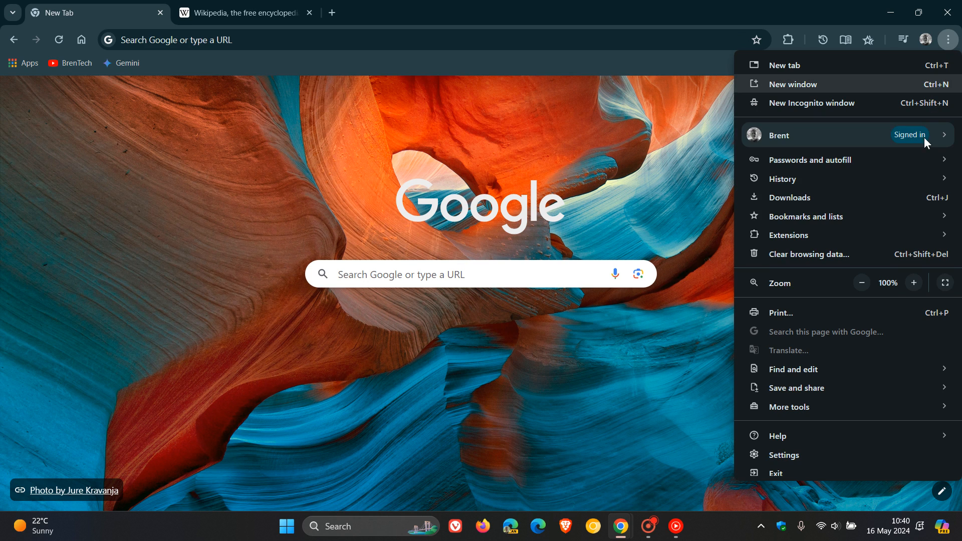
pyautogui.click(662, 441)
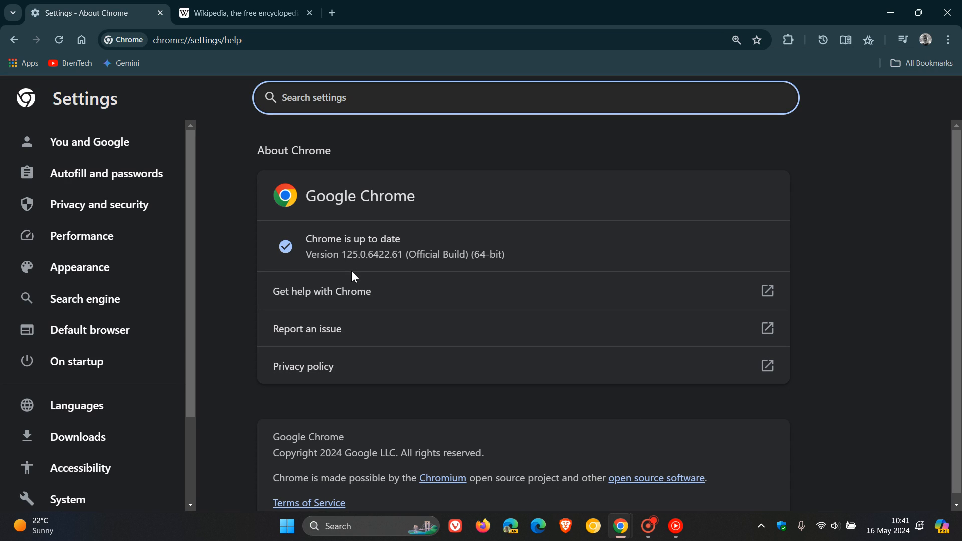
pyautogui.moveTo(358, 272)
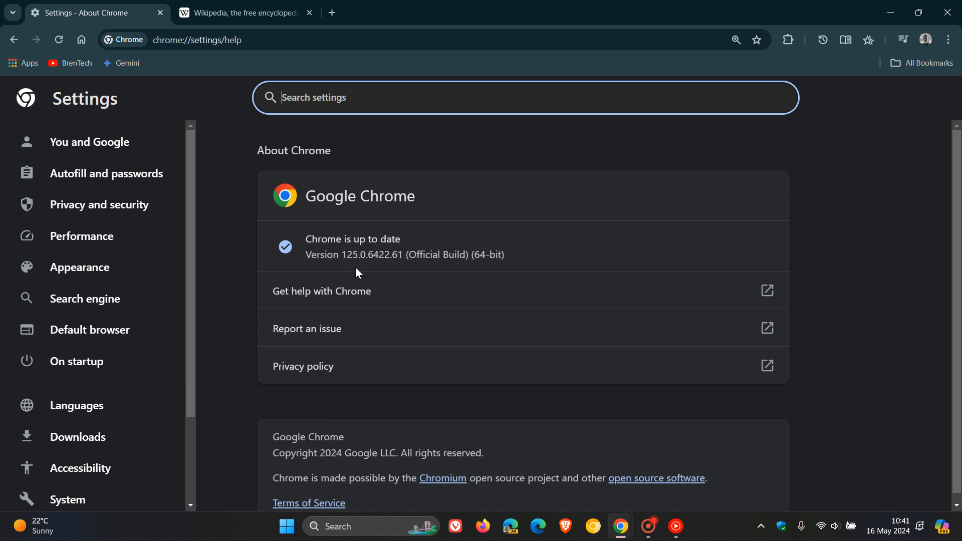
pyautogui.moveTo(369, 273)
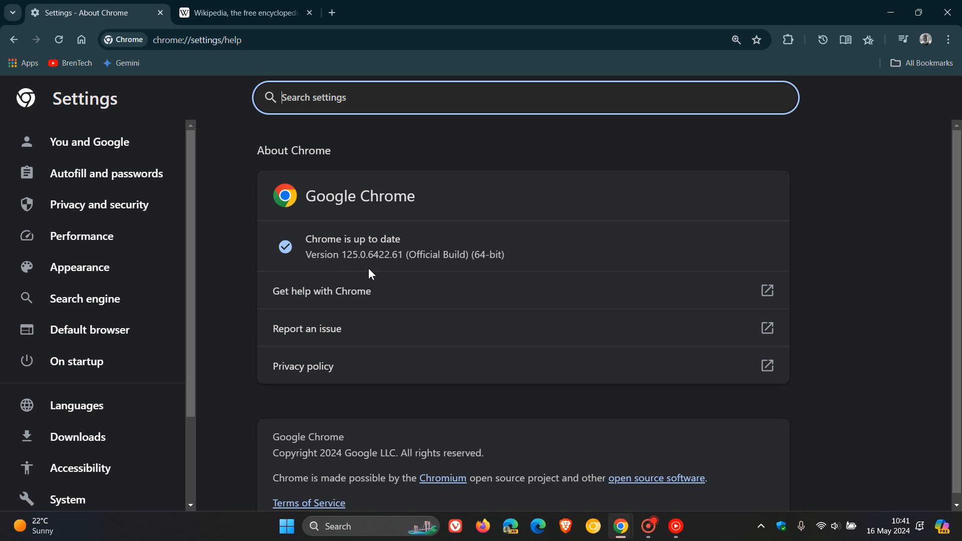
pyautogui.doubleClick(397, 256)
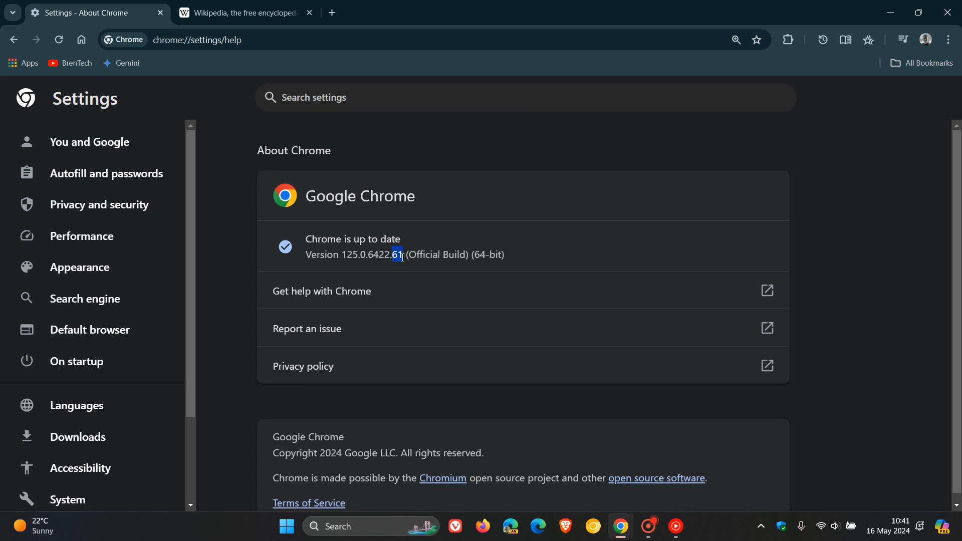
pyautogui.moveTo(654, 199)
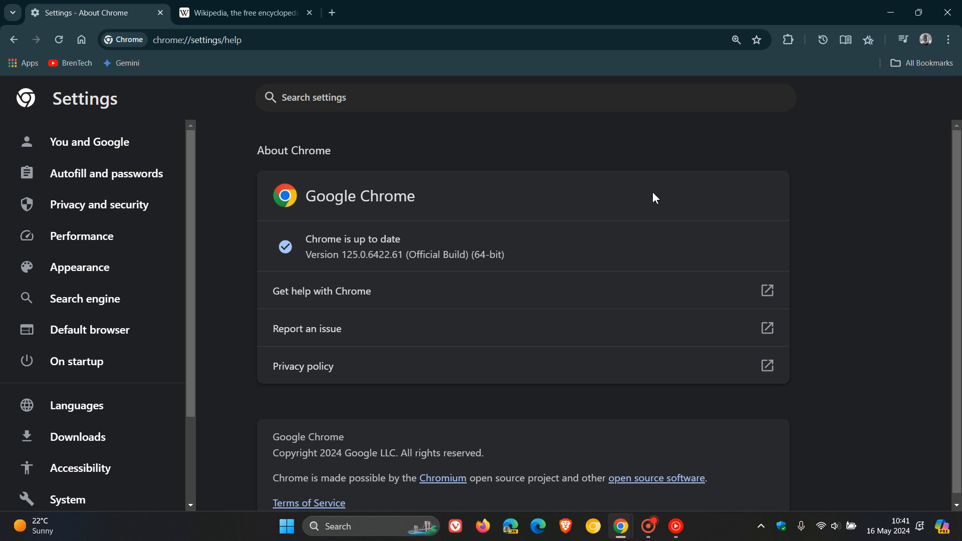
pyautogui.moveTo(681, 159)
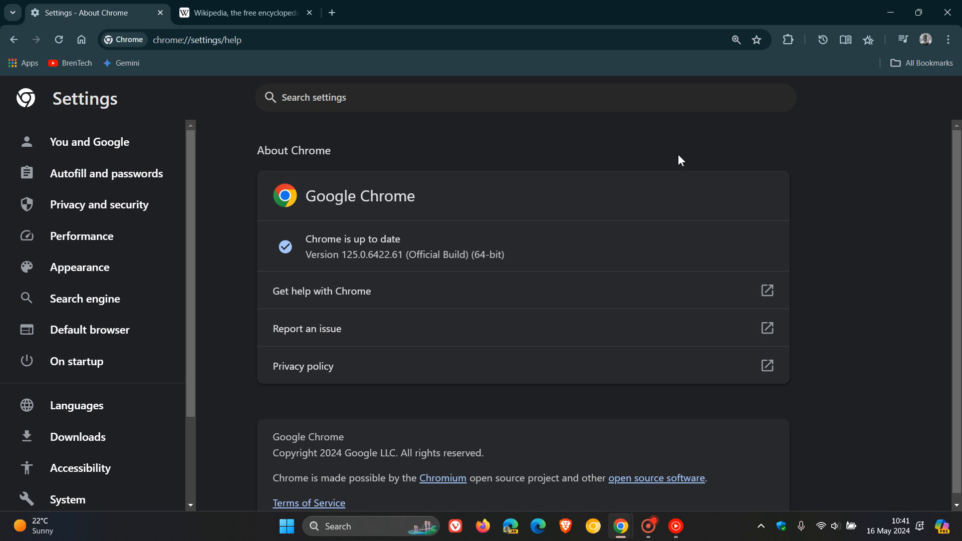
pyautogui.moveTo(610, 168)
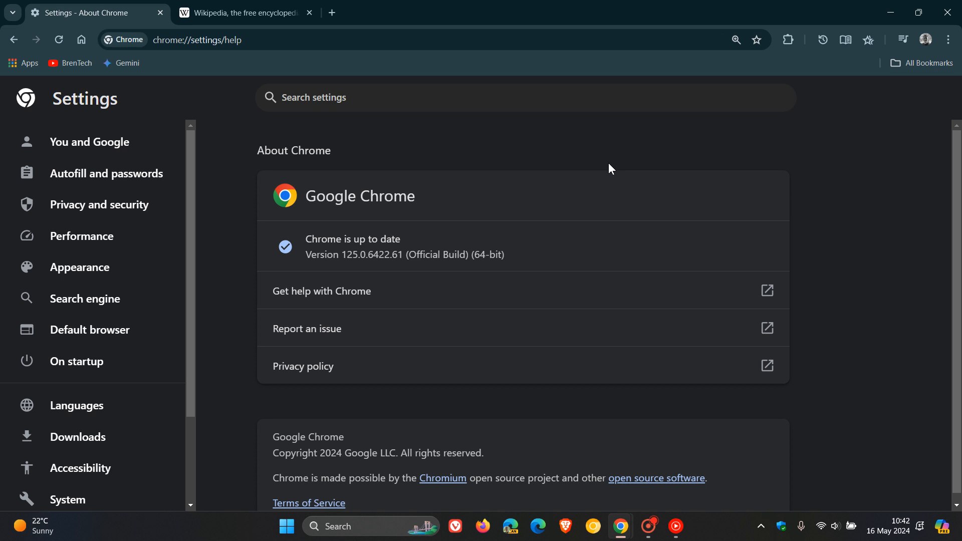
pyautogui.moveTo(184, 101)
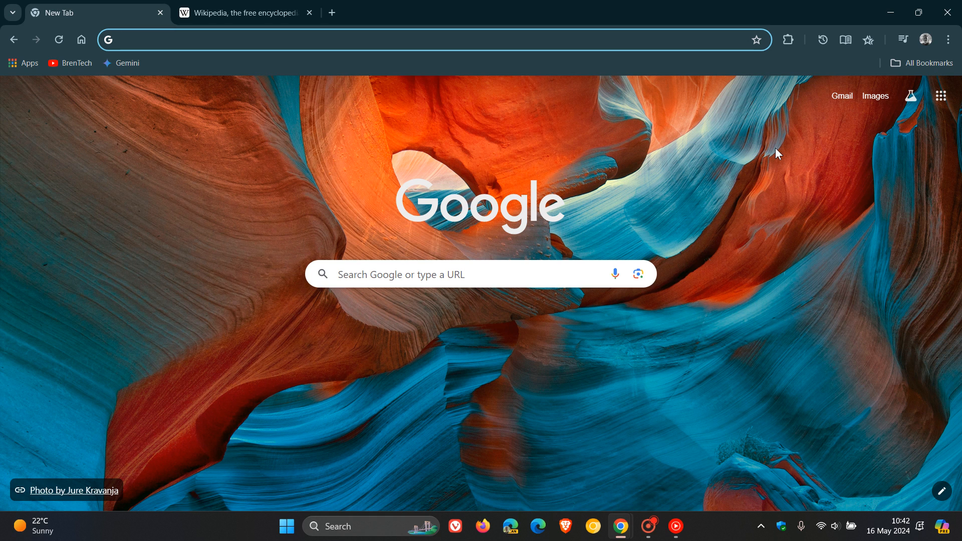
pyautogui.moveTo(454, 527)
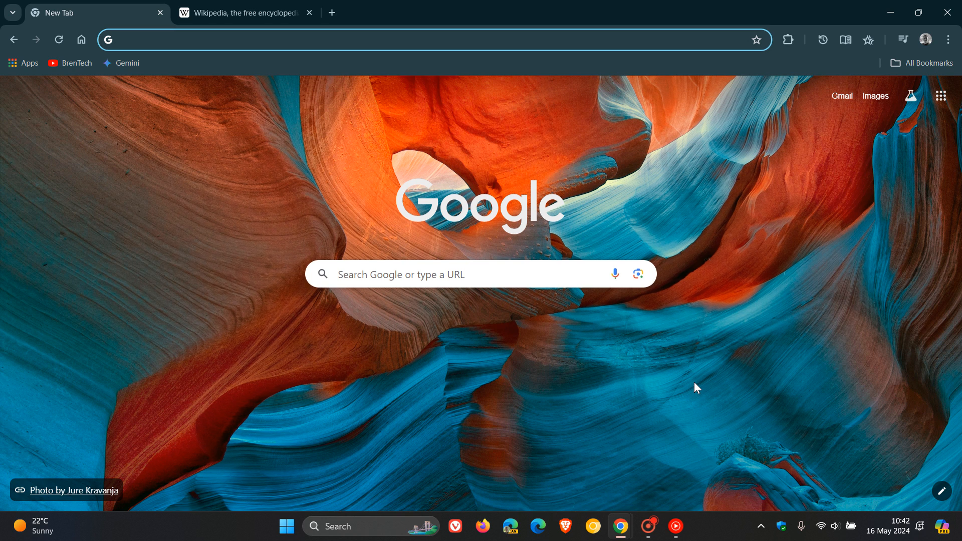
pyautogui.moveTo(735, 319)
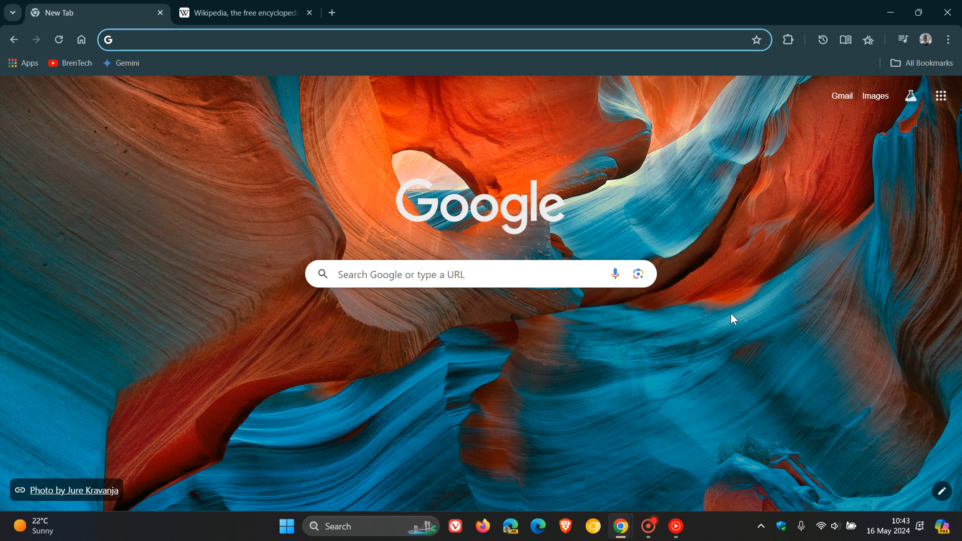
pyautogui.moveTo(846, 39)
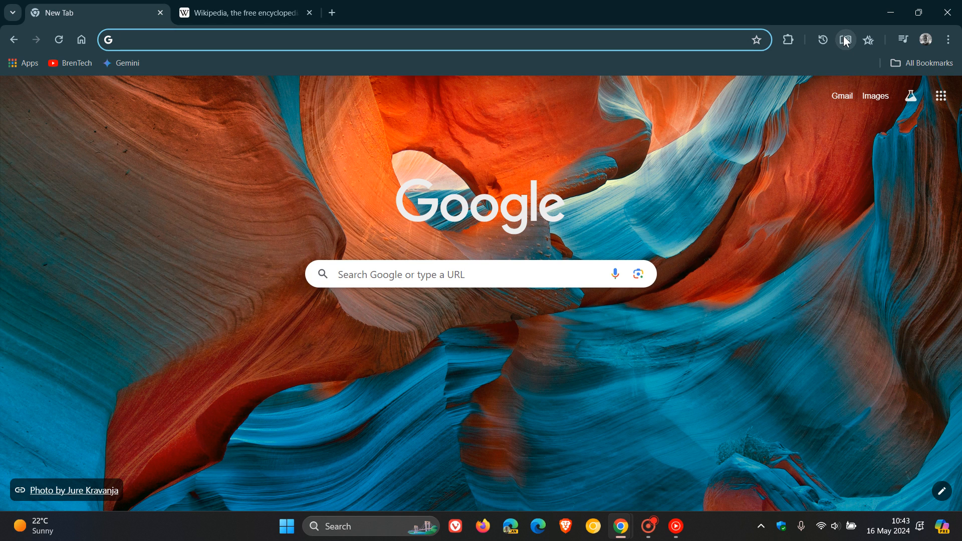
pyautogui.click(846, 39)
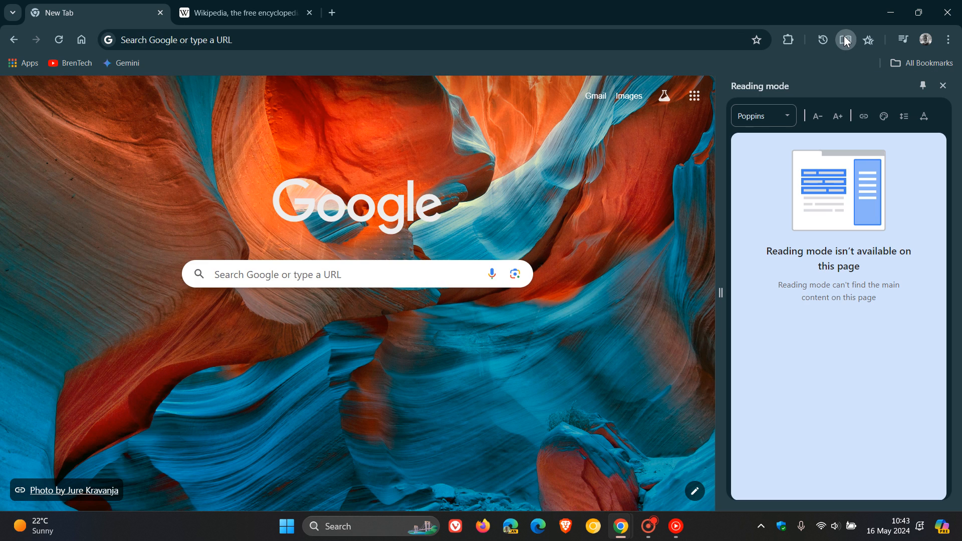
pyautogui.moveTo(845, 48)
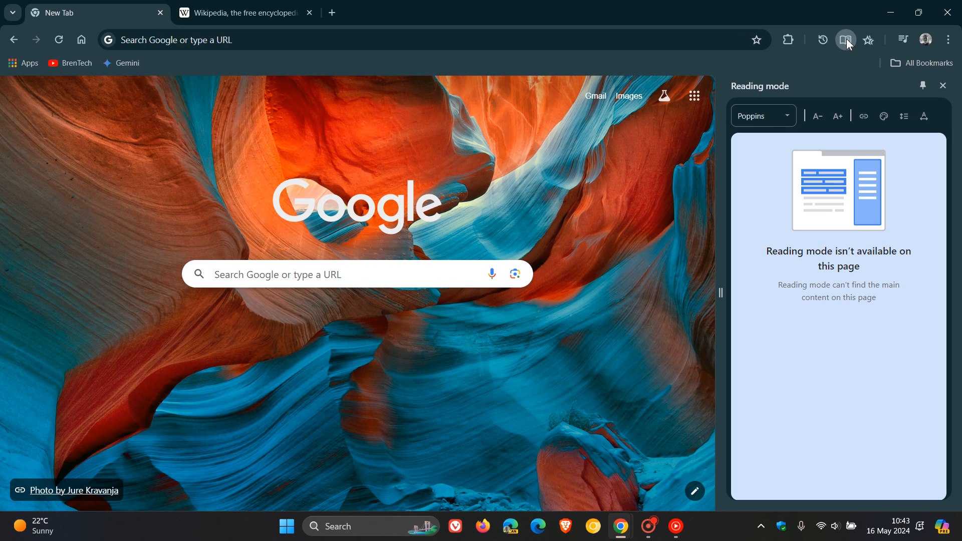
pyautogui.click(846, 40)
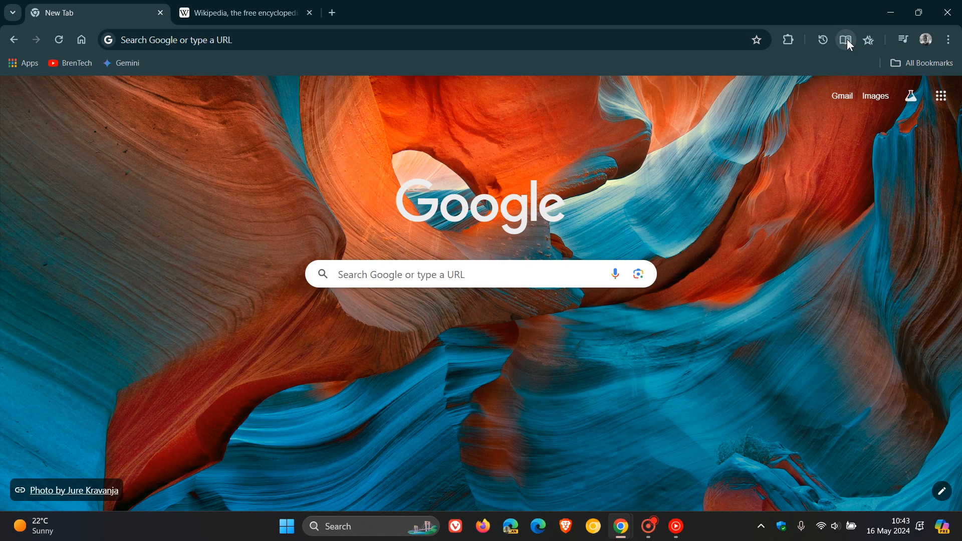
pyautogui.click(847, 39)
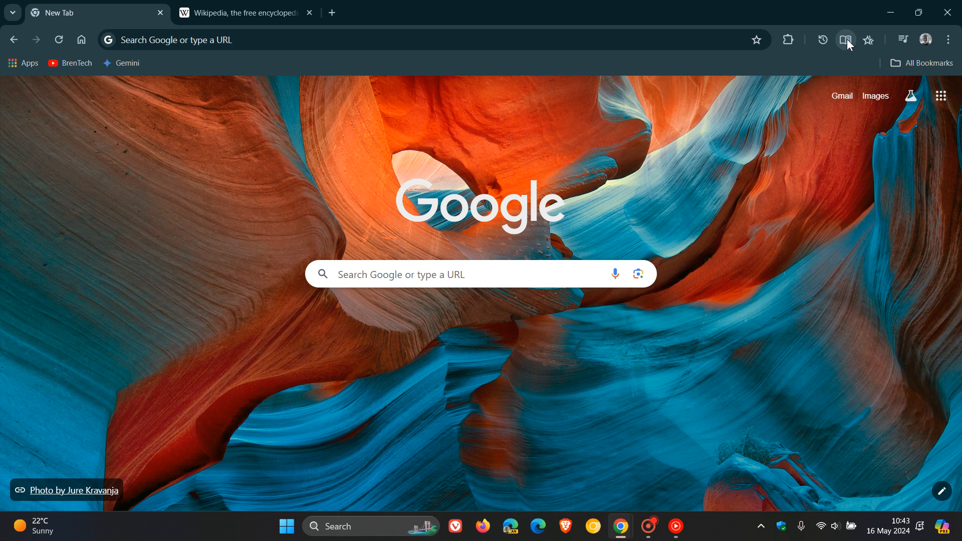
pyautogui.click(846, 40)
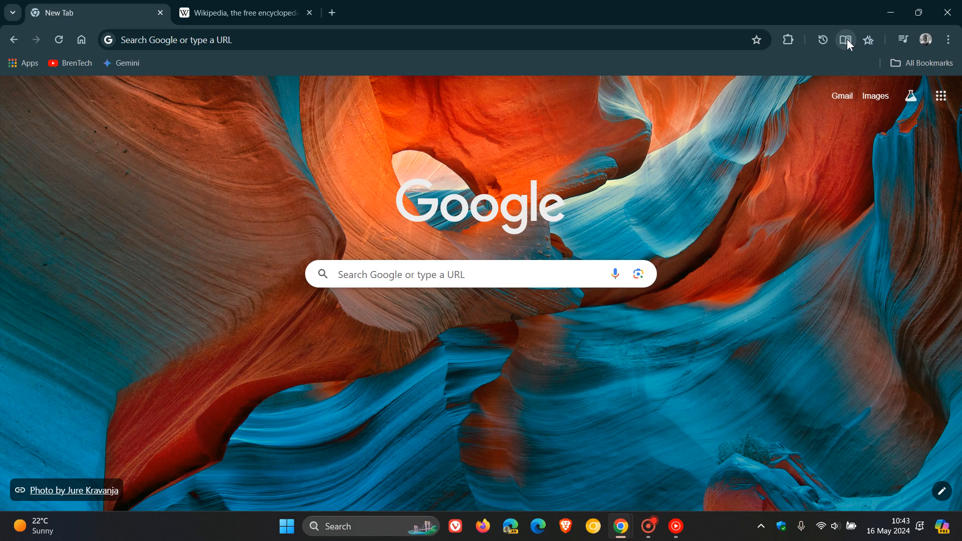
pyautogui.click(846, 40)
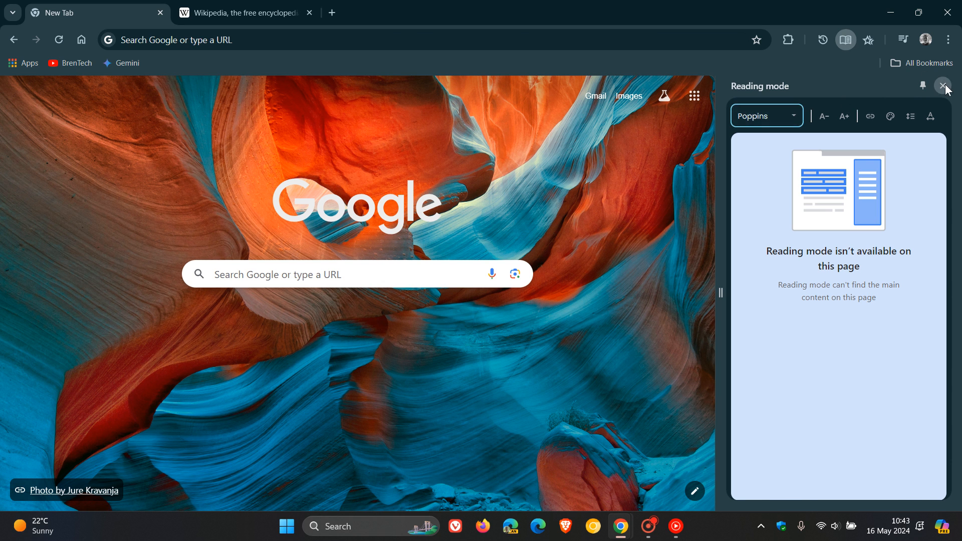
pyautogui.click(944, 86)
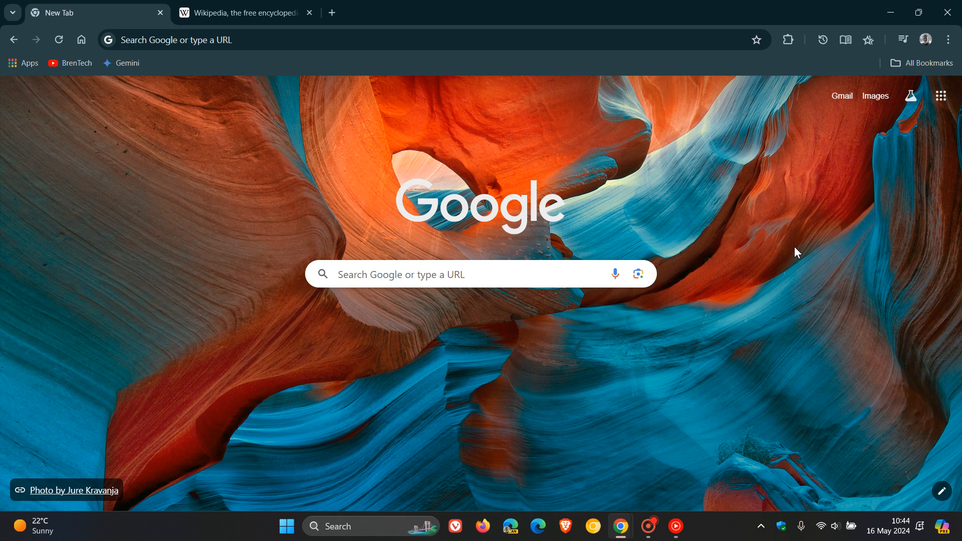
pyautogui.moveTo(834, 250)
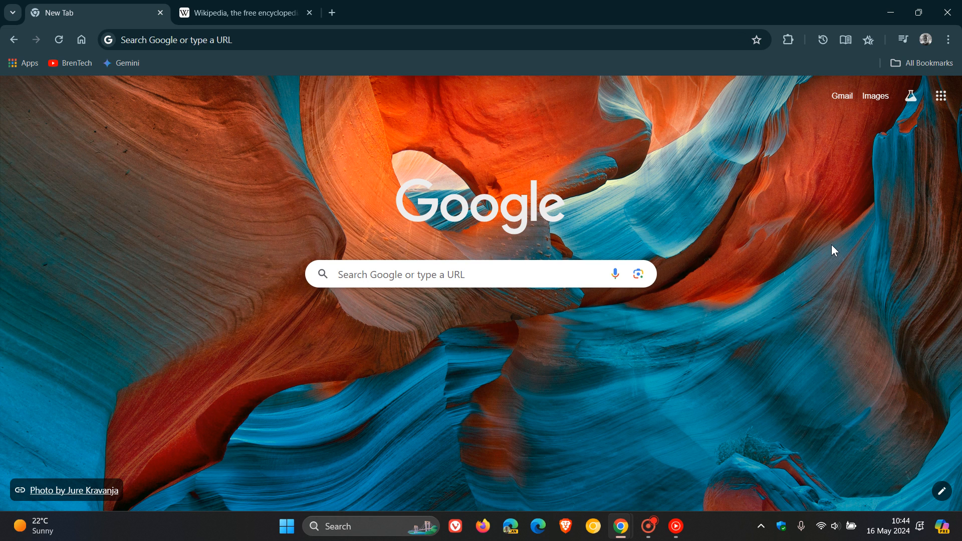
pyautogui.click(948, 39)
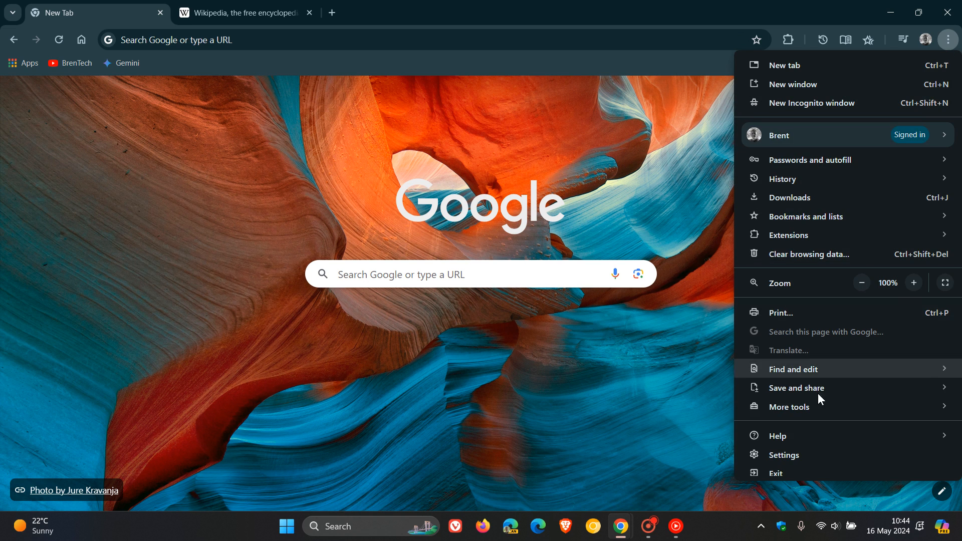
pyautogui.click(784, 455)
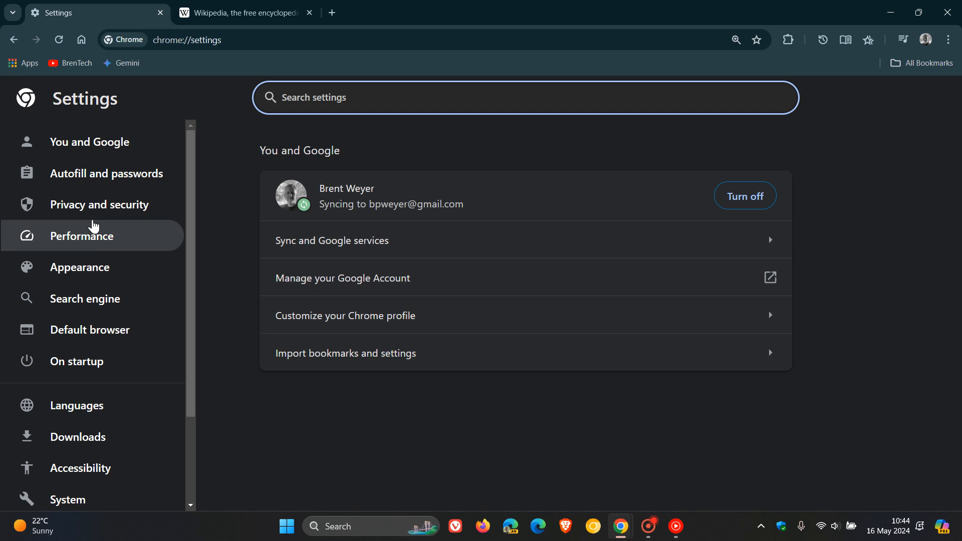
pyautogui.click(99, 205)
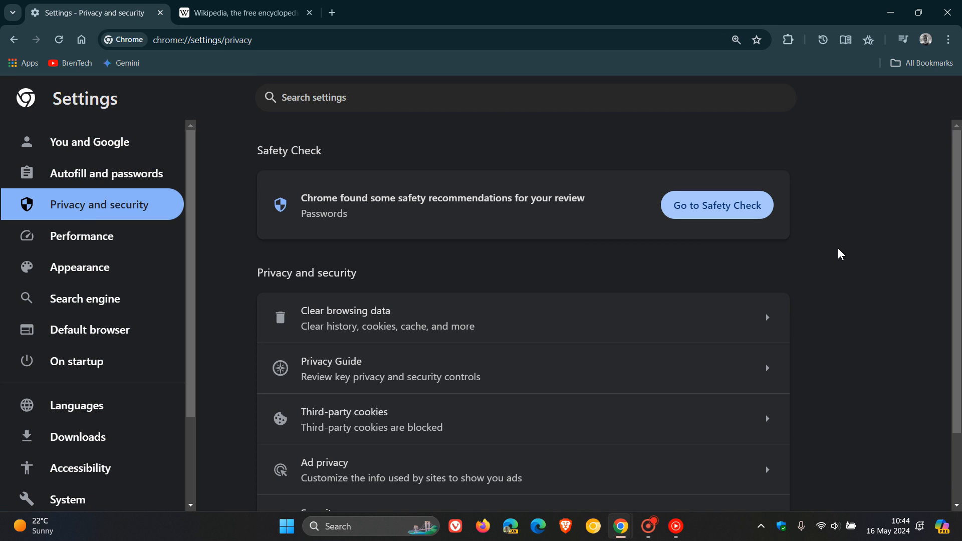
pyautogui.scroll(-3)
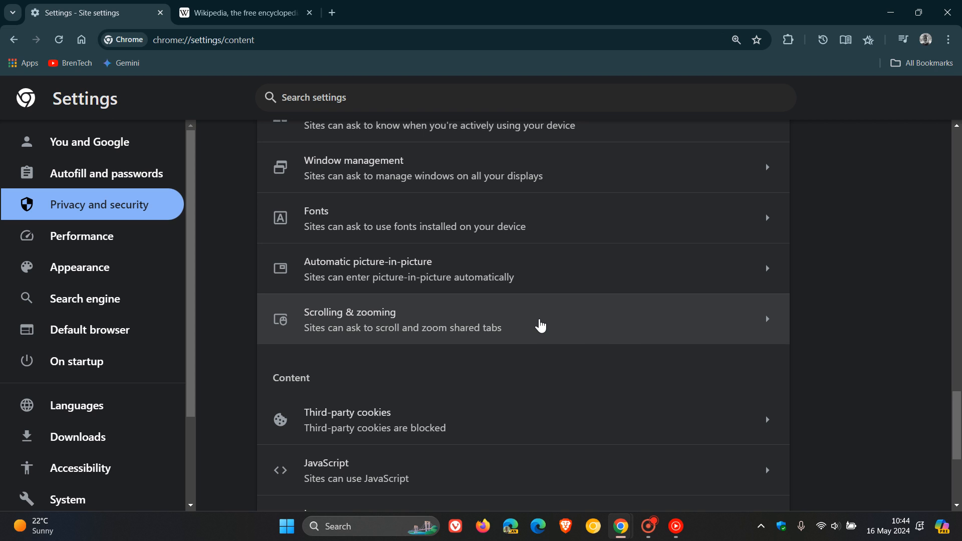
pyautogui.moveTo(547, 321)
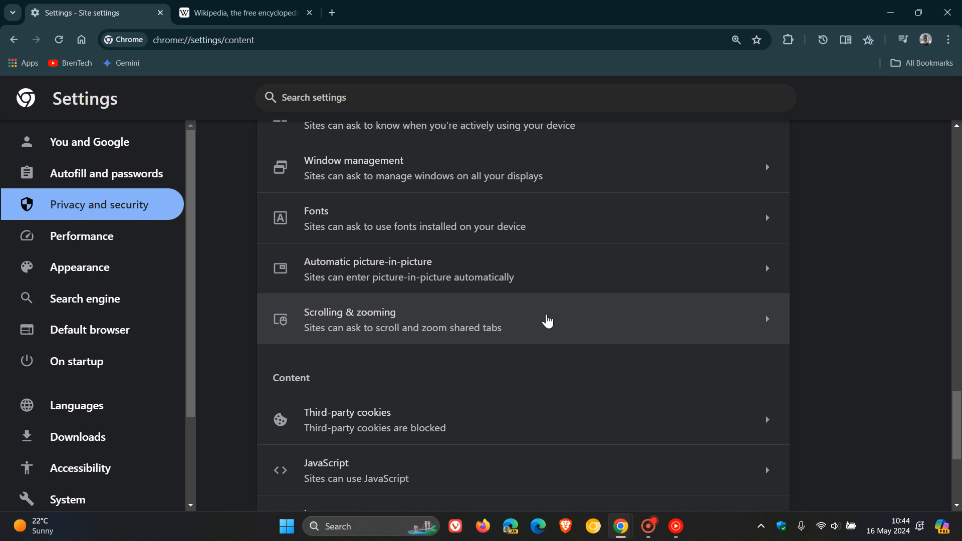
pyautogui.moveTo(552, 319)
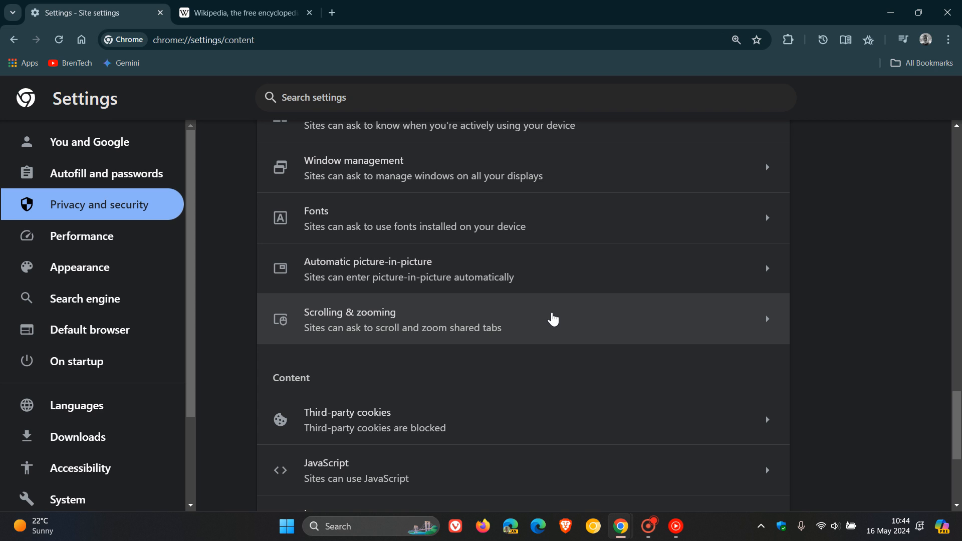
pyautogui.moveTo(556, 321)
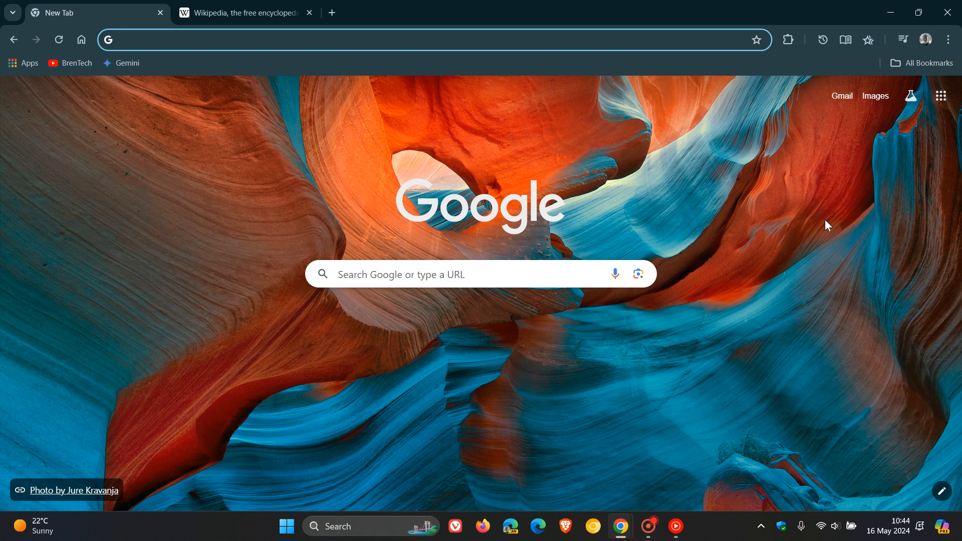
# Open Chrome's Task Manager from the More tools submenu of the main menu
pyautogui.click(246, 39)
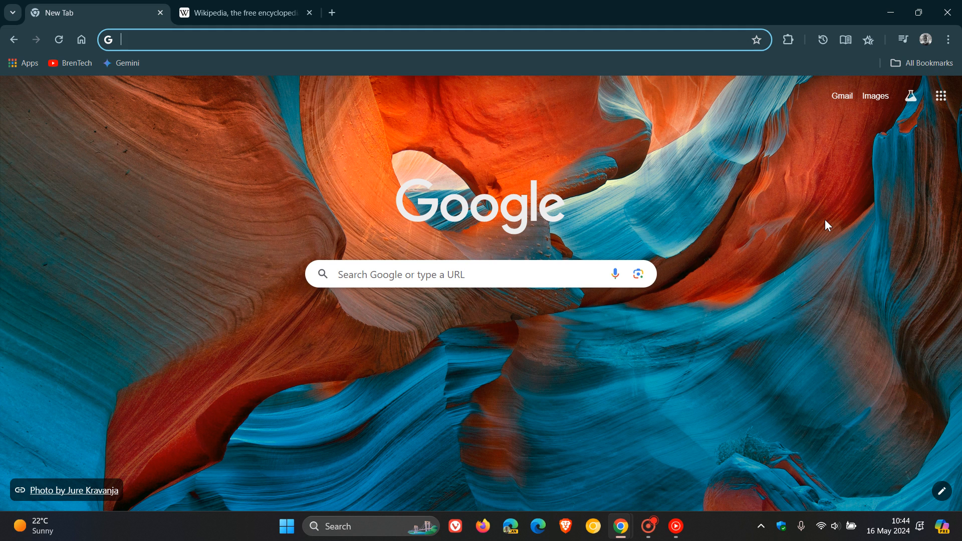
pyautogui.click(947, 39)
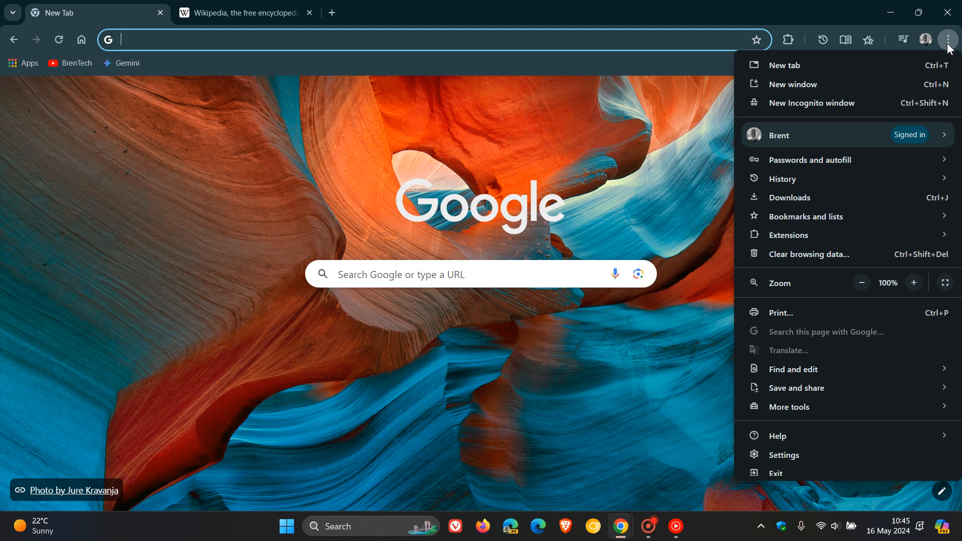
pyautogui.click(790, 407)
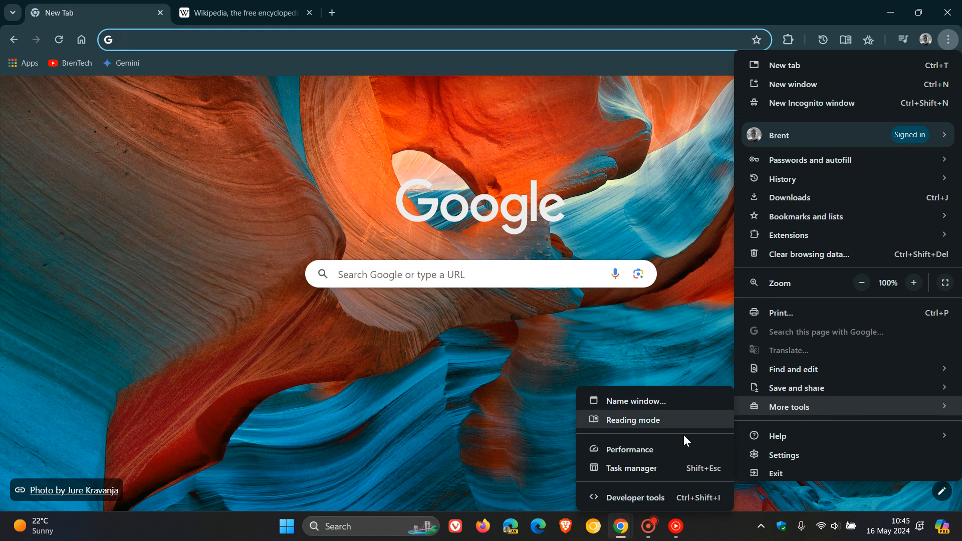
pyautogui.click(632, 468)
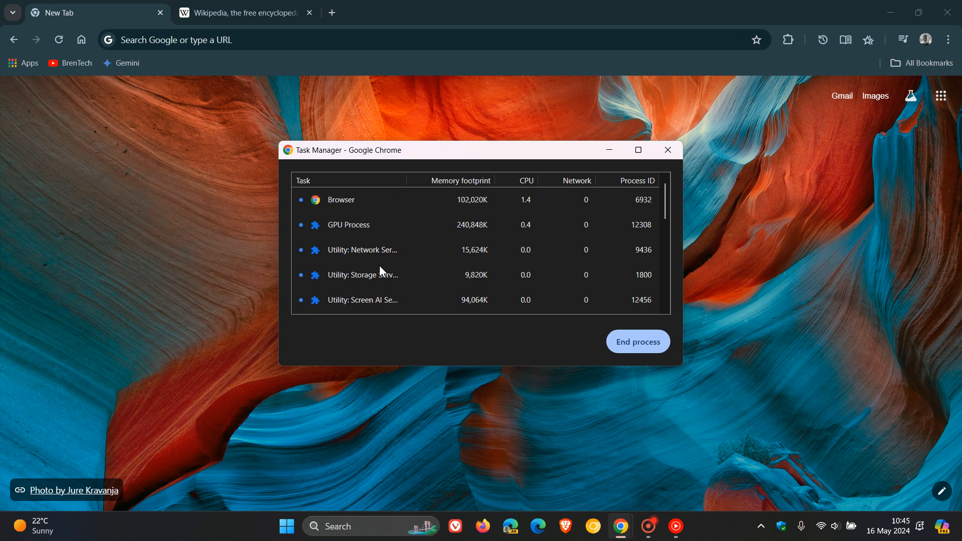
pyautogui.moveTo(378, 254)
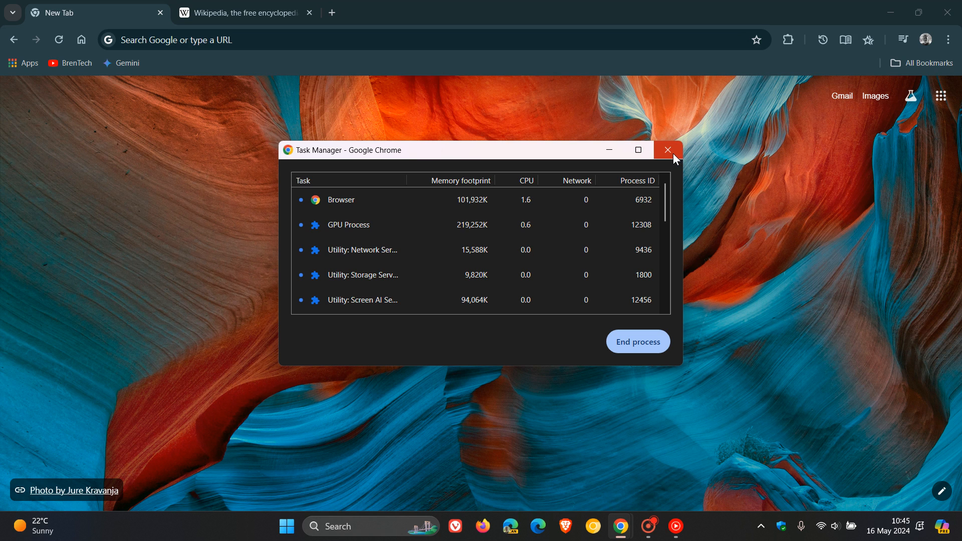
# Close the Task Manager window to return to the New Tab page
pyautogui.click(668, 149)
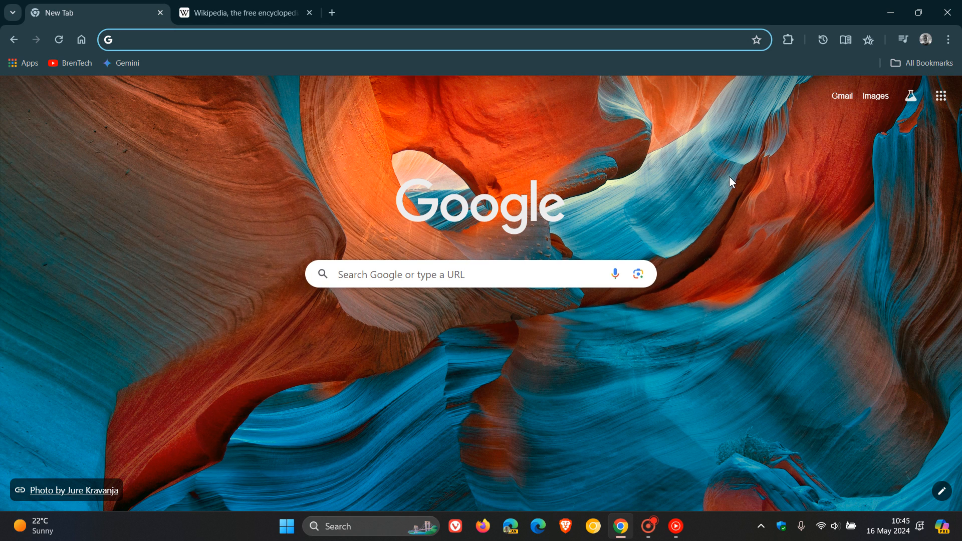
pyautogui.moveTo(714, 205)
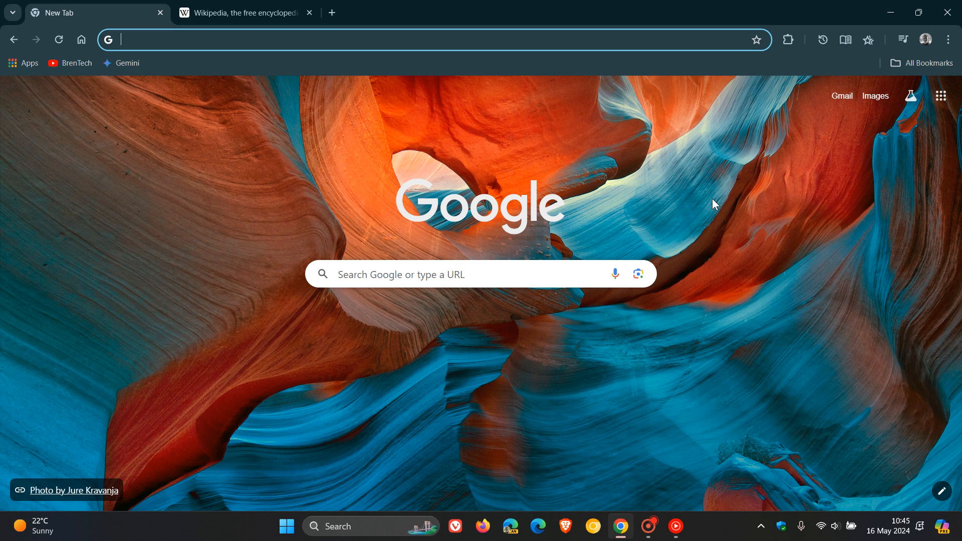
pyautogui.moveTo(694, 203)
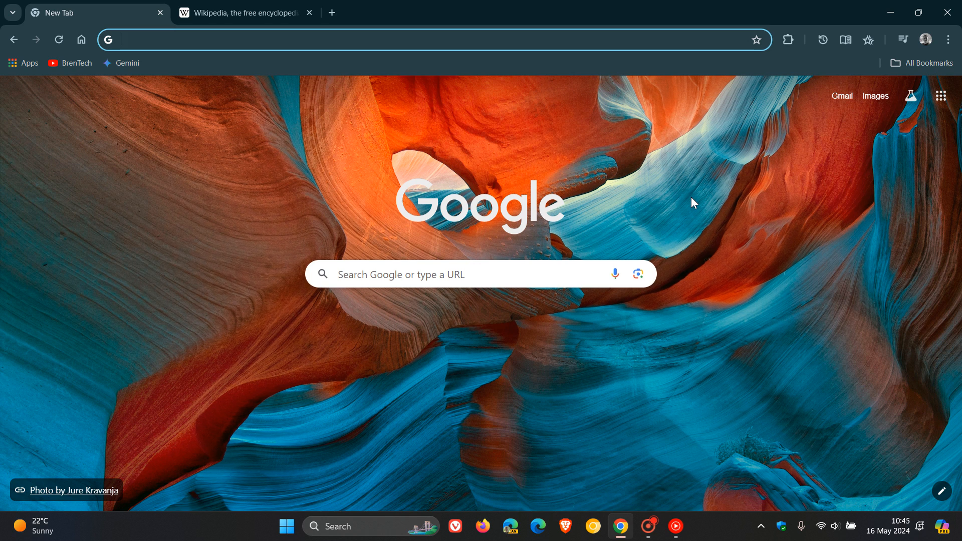